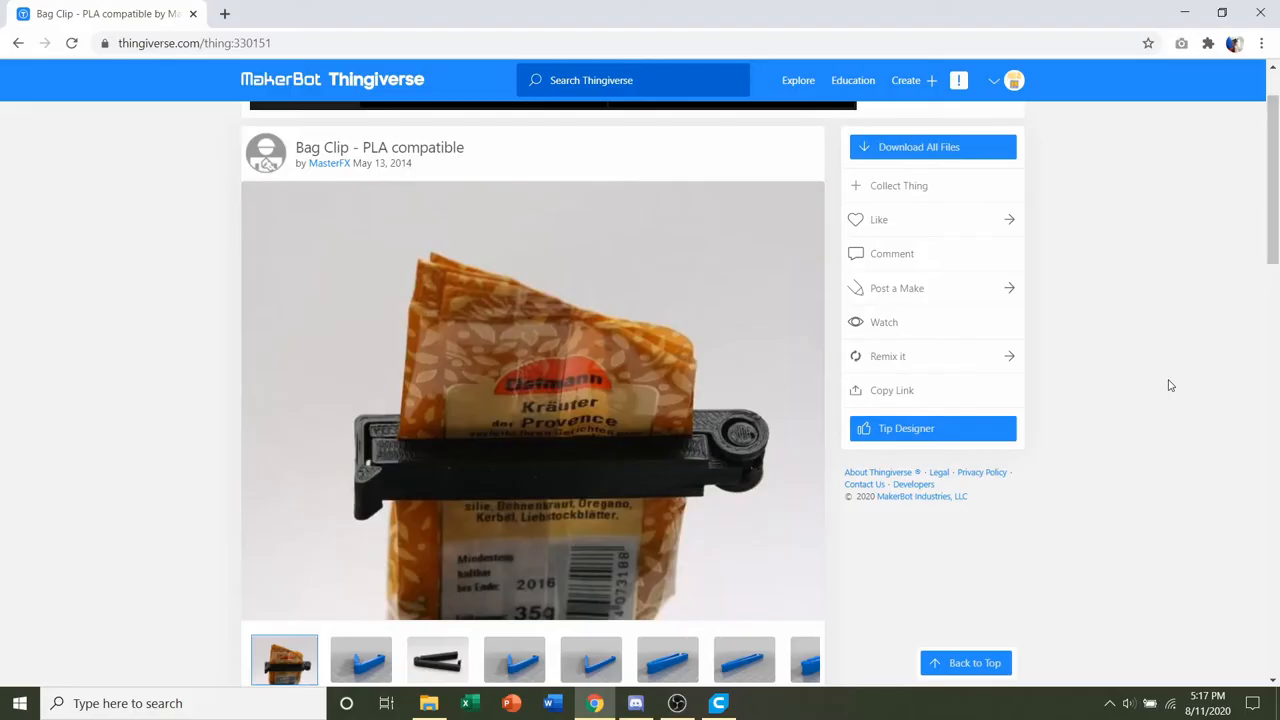
mouse_move(588, 248)
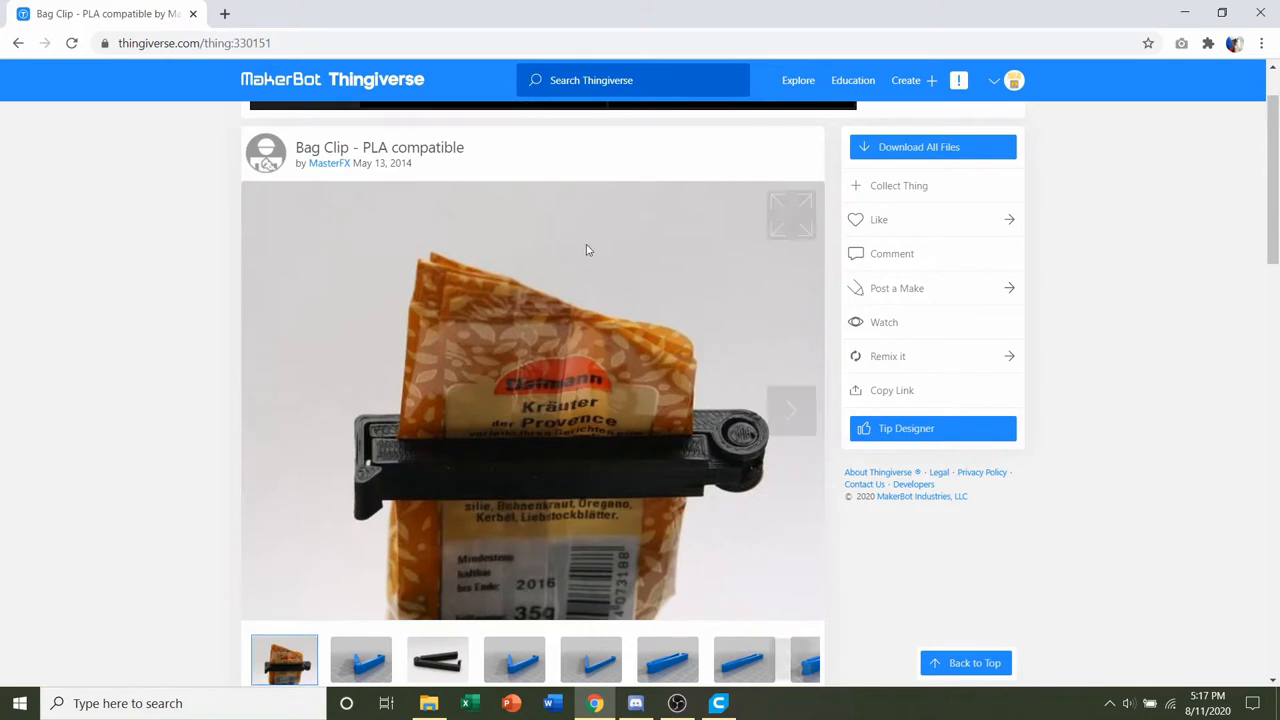
mouse_move(496, 204)
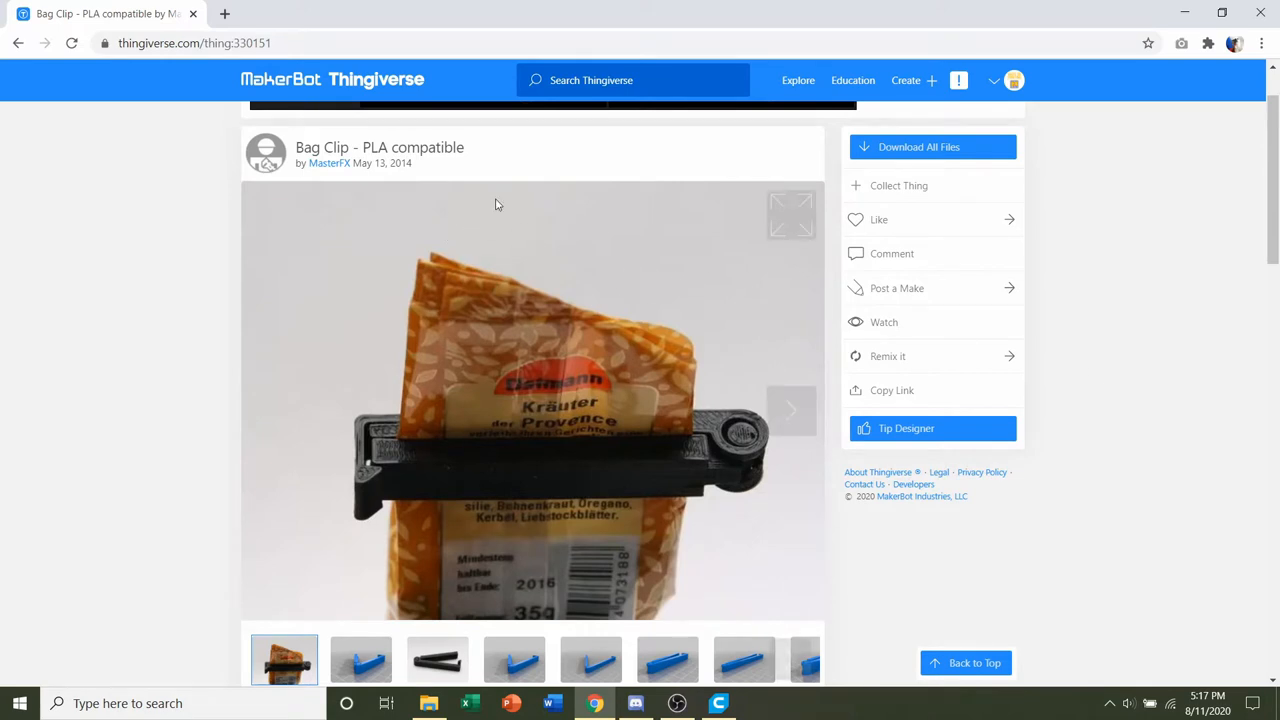
mouse_move(476, 174)
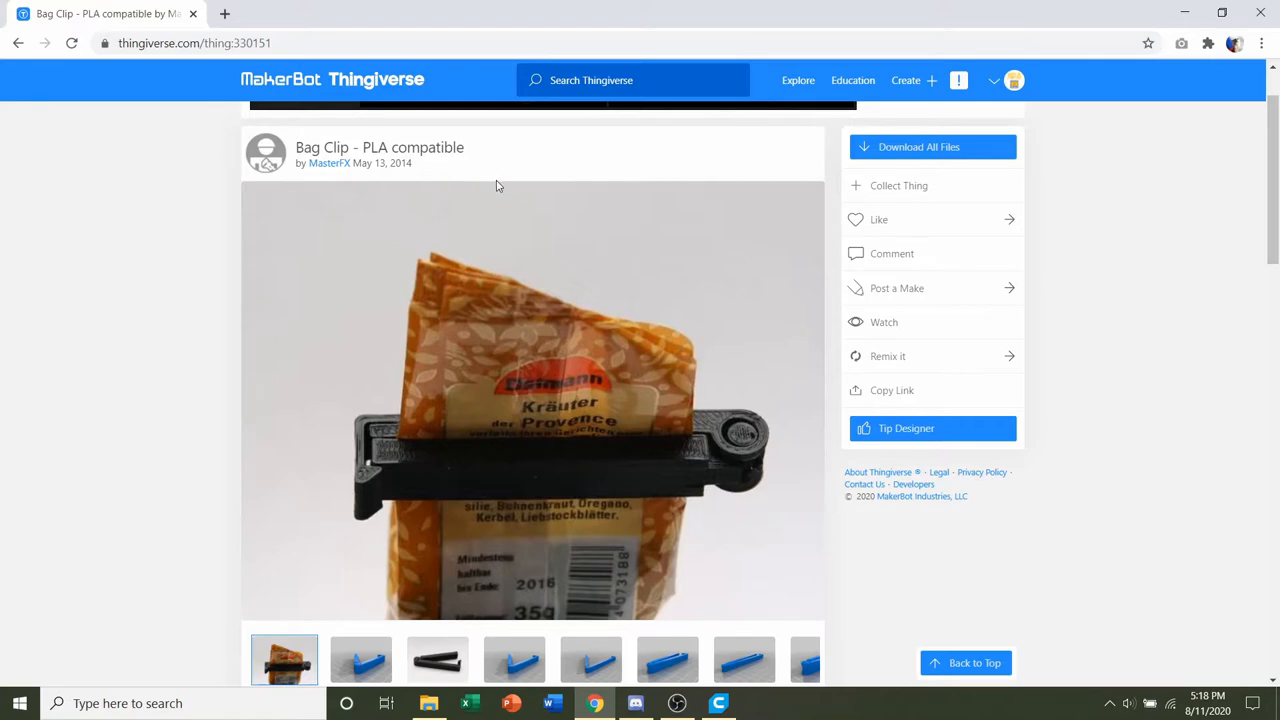
Step: Review the bag clip page notes and download all of the clip's files
scroll(down, 3)
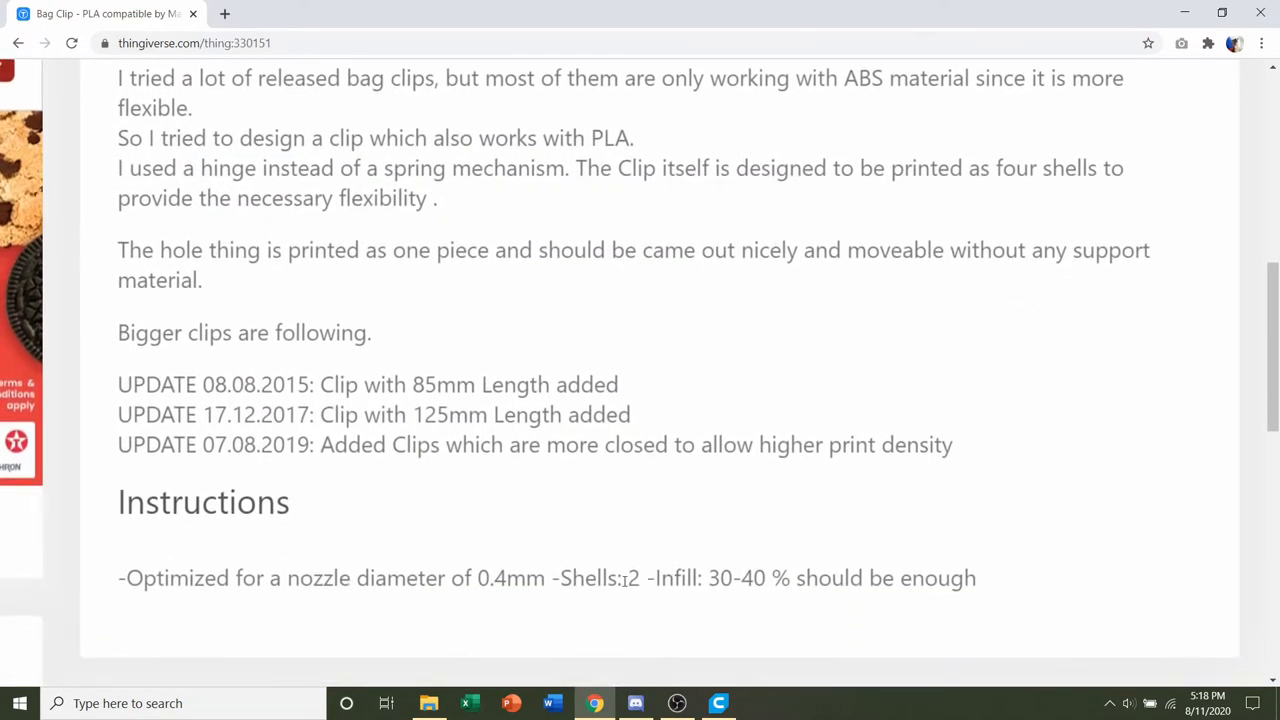
double_click(726, 578)
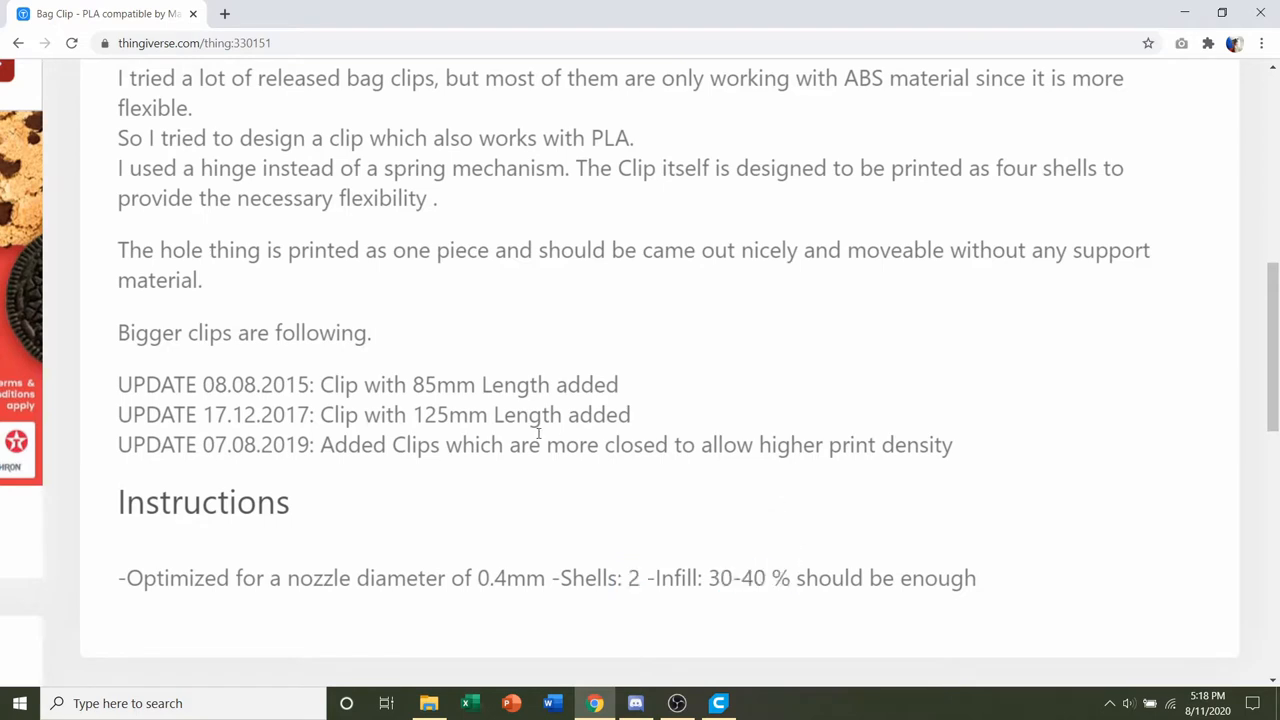
drag(320, 384, 516, 414)
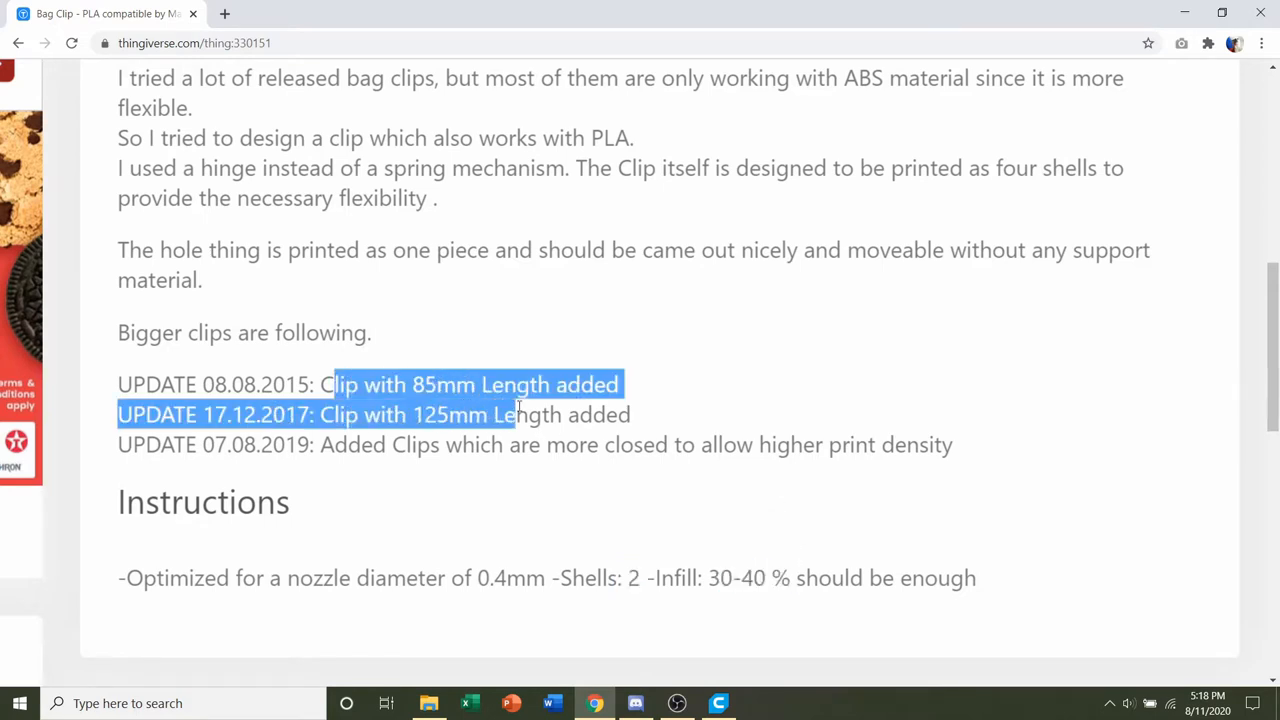
click(650, 398)
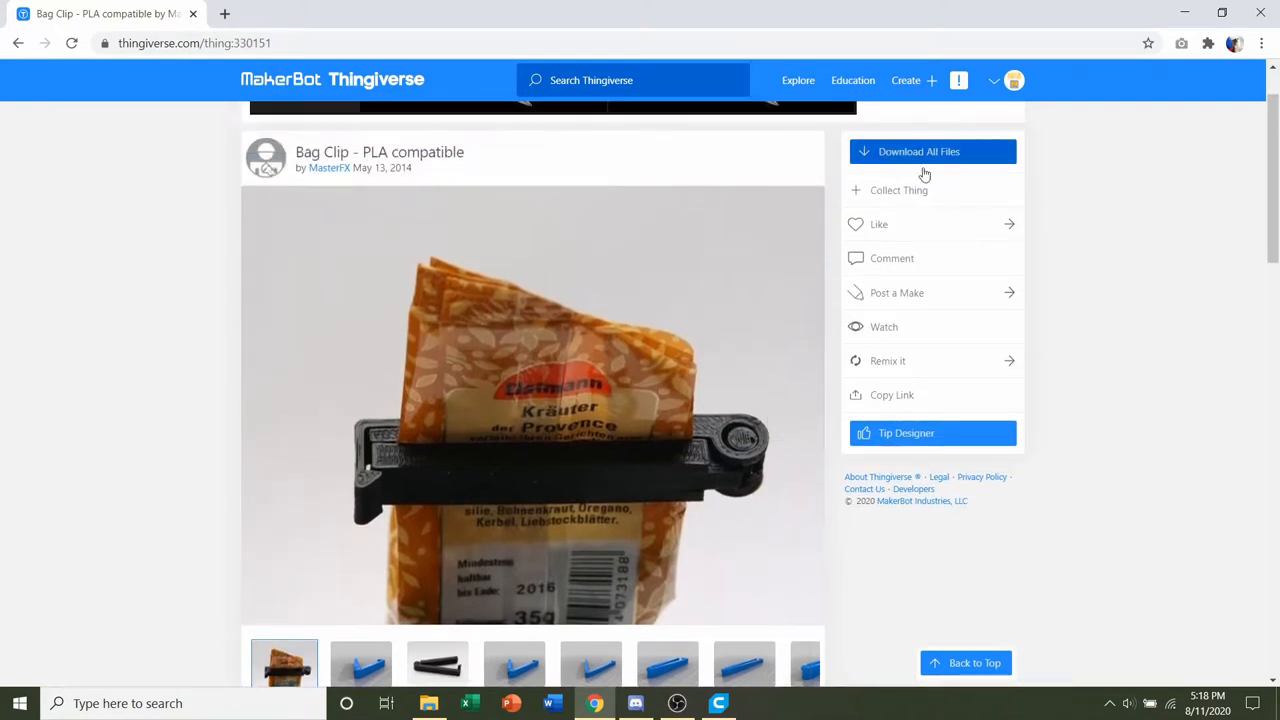
click(918, 152)
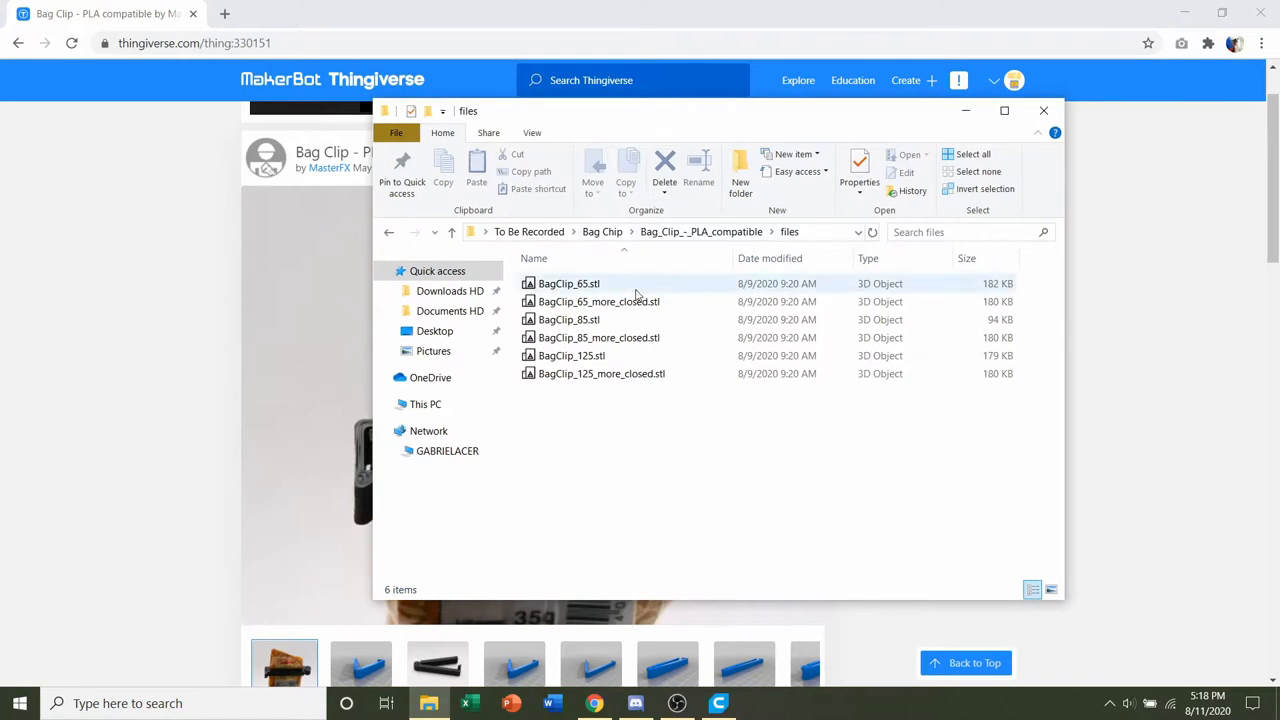
mouse_move(600, 300)
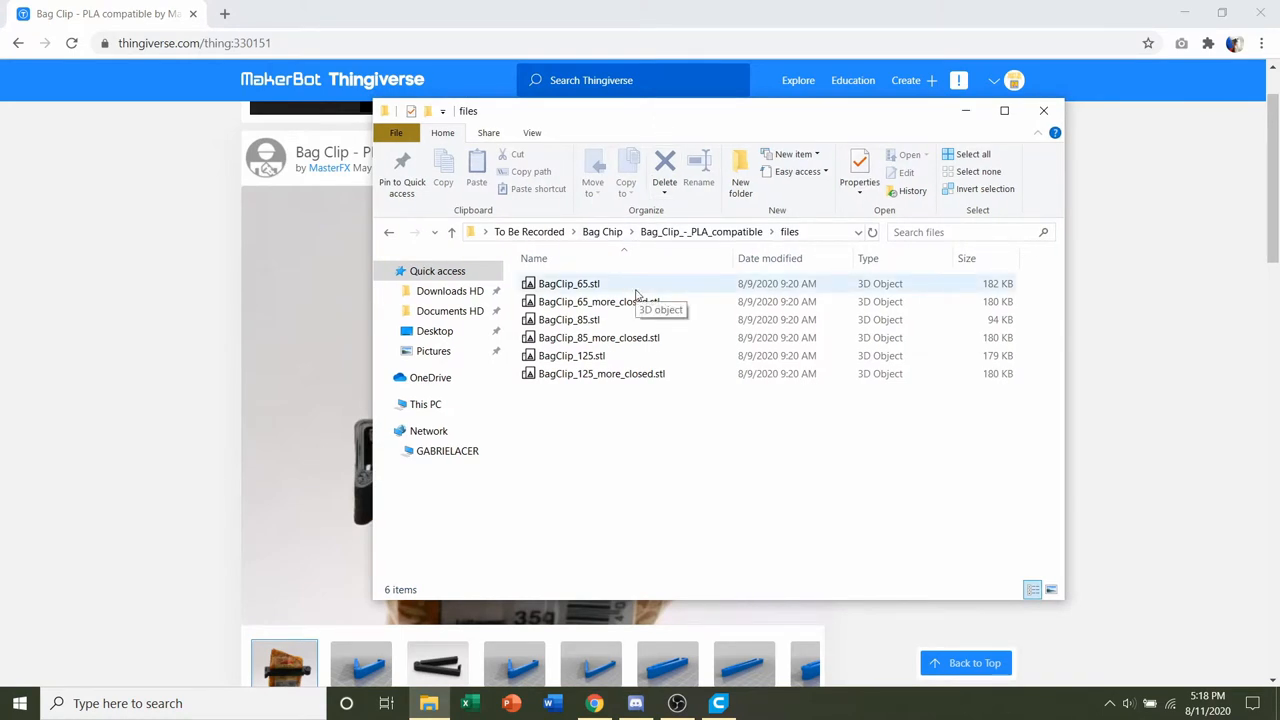
Step: In the clip files folder, select BagClip_65_more_closed.stl to load it into Cura
click(590, 300)
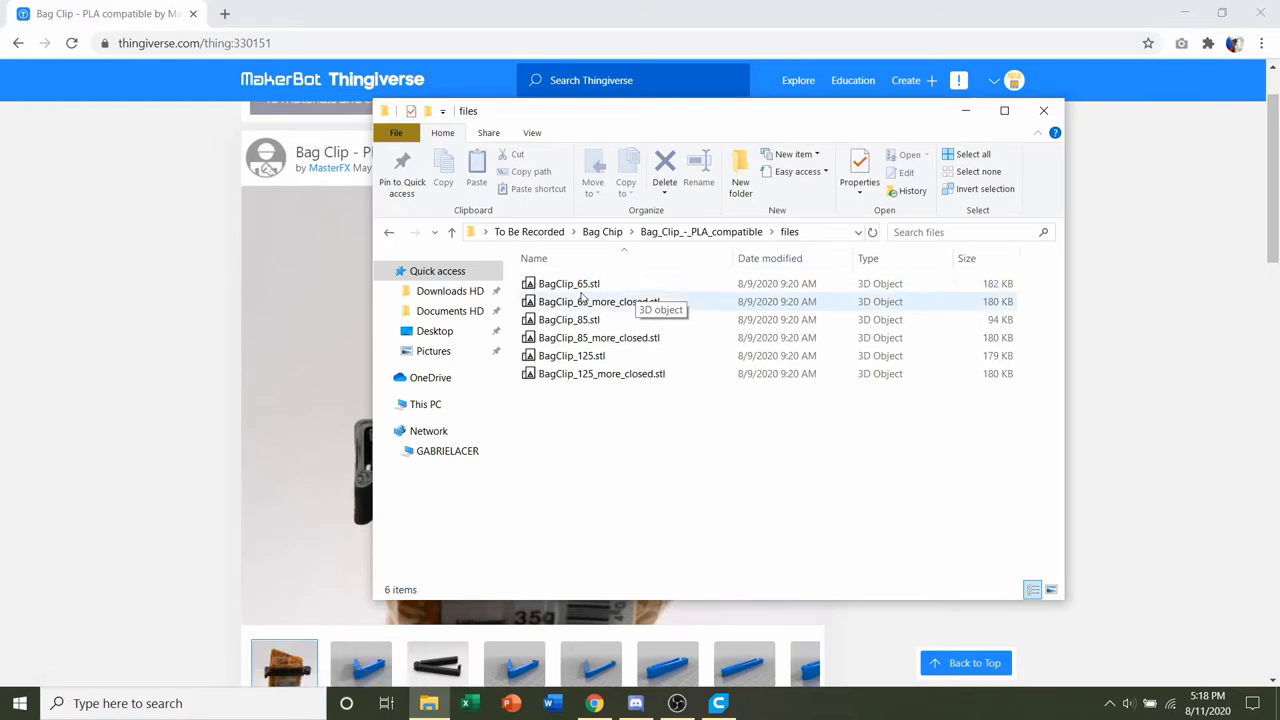
click(570, 320)
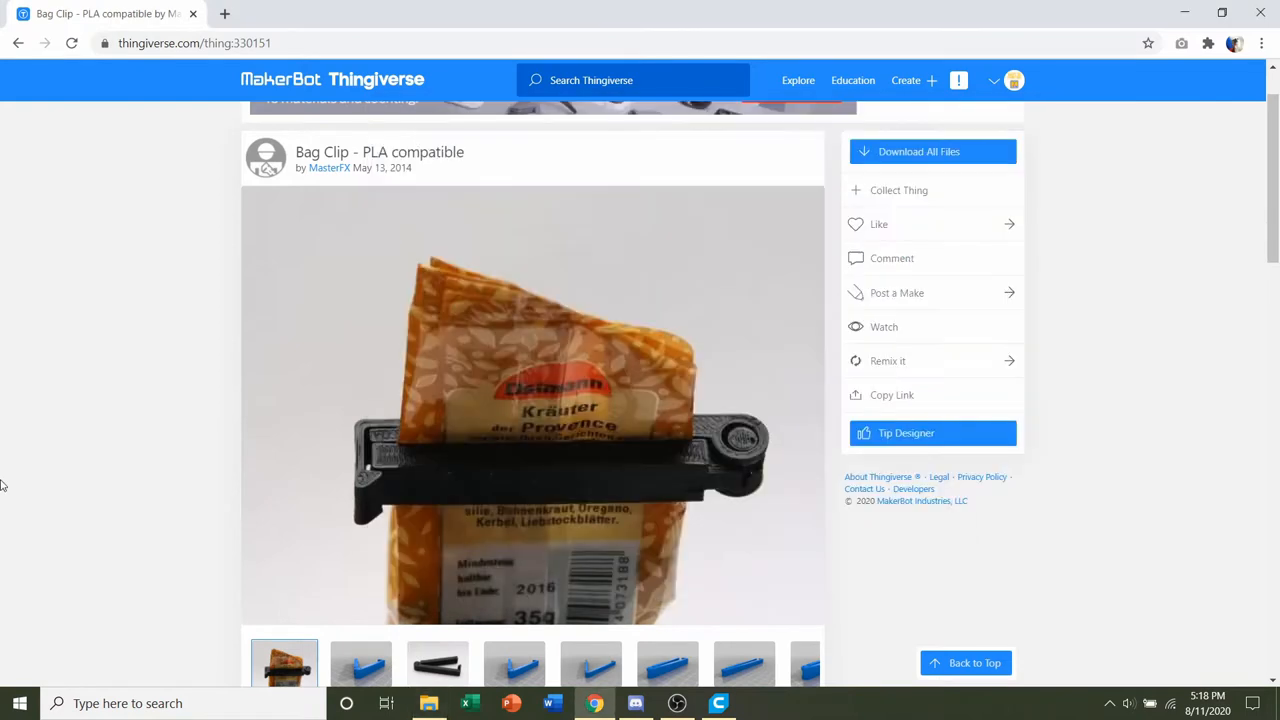
mouse_move(600, 420)
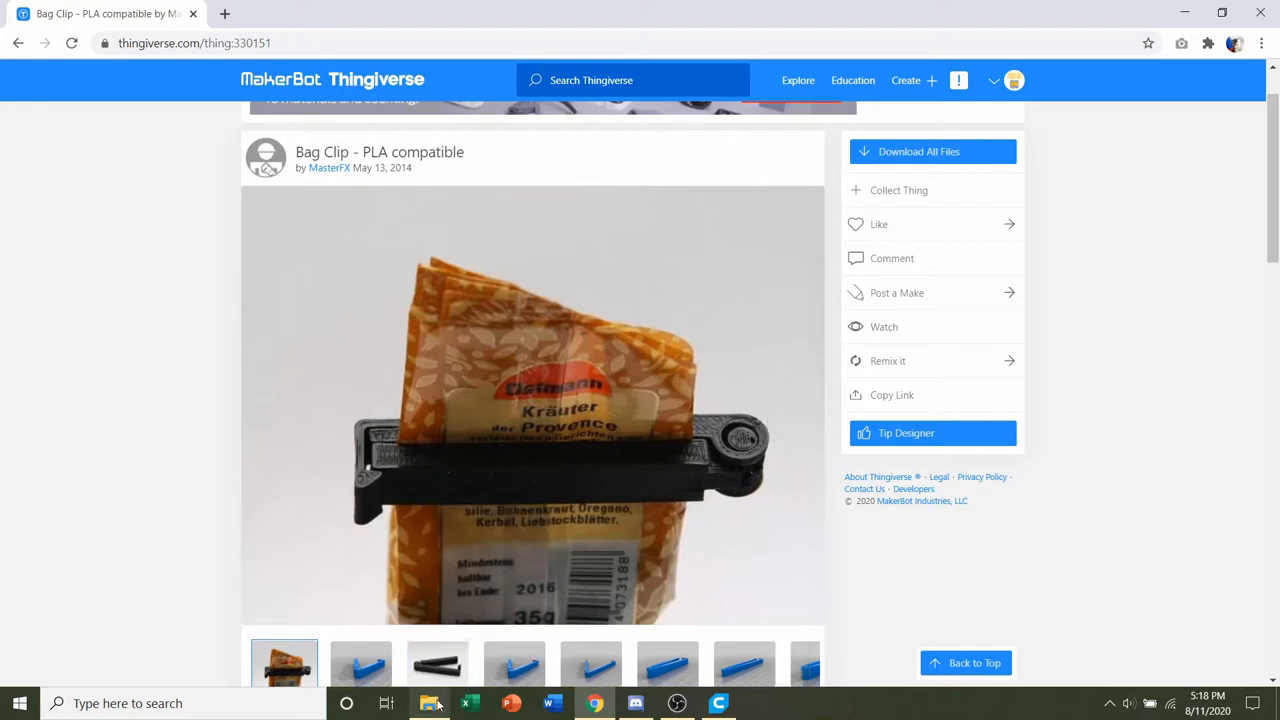
click(428, 704)
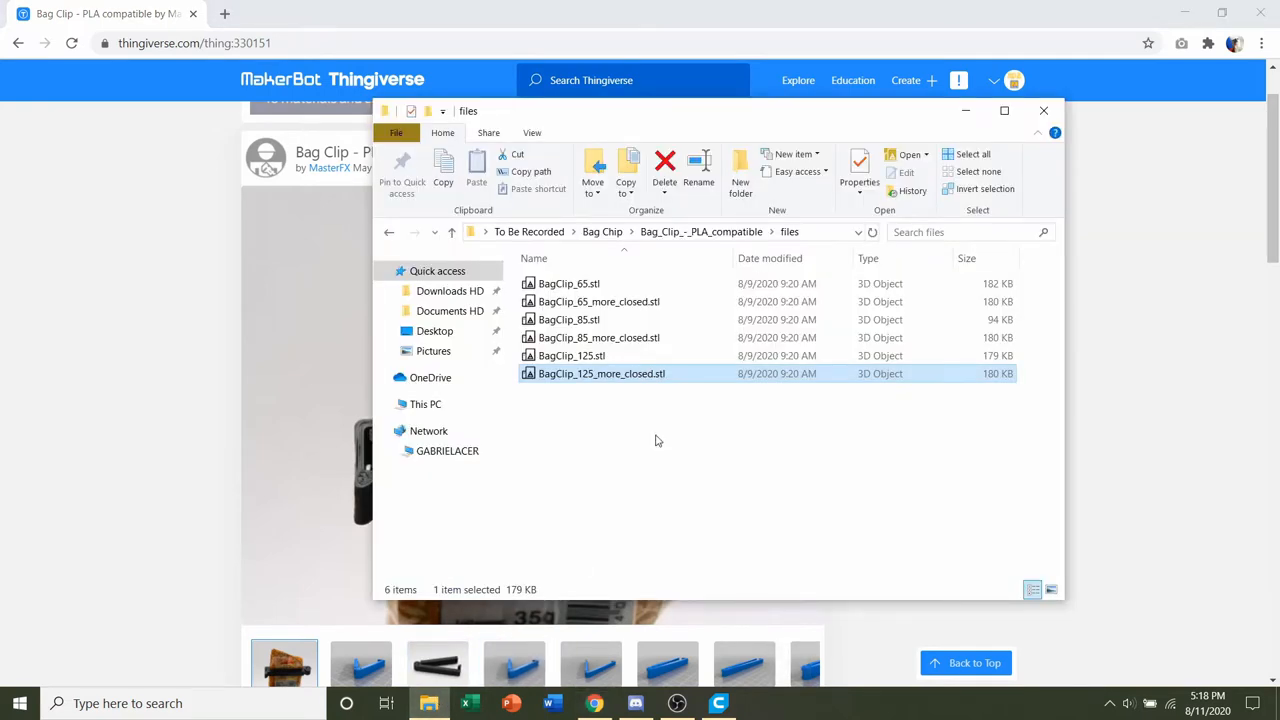
mouse_move(652, 436)
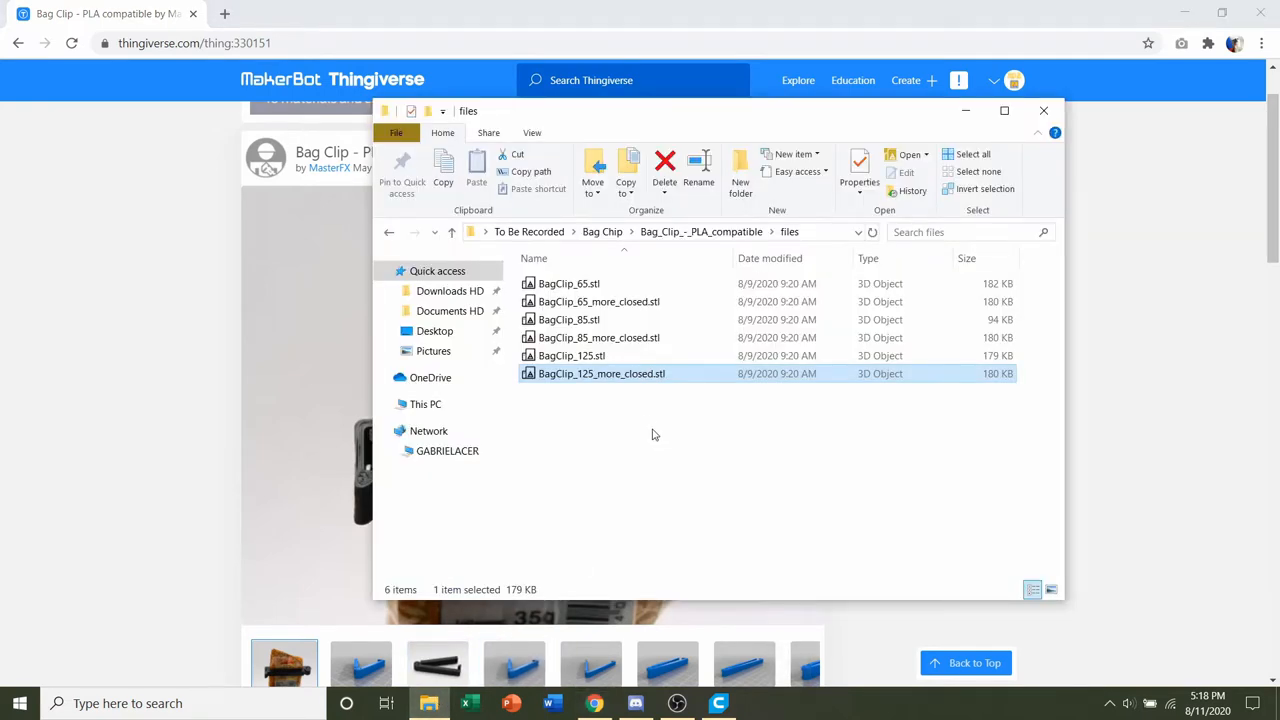
mouse_move(600, 374)
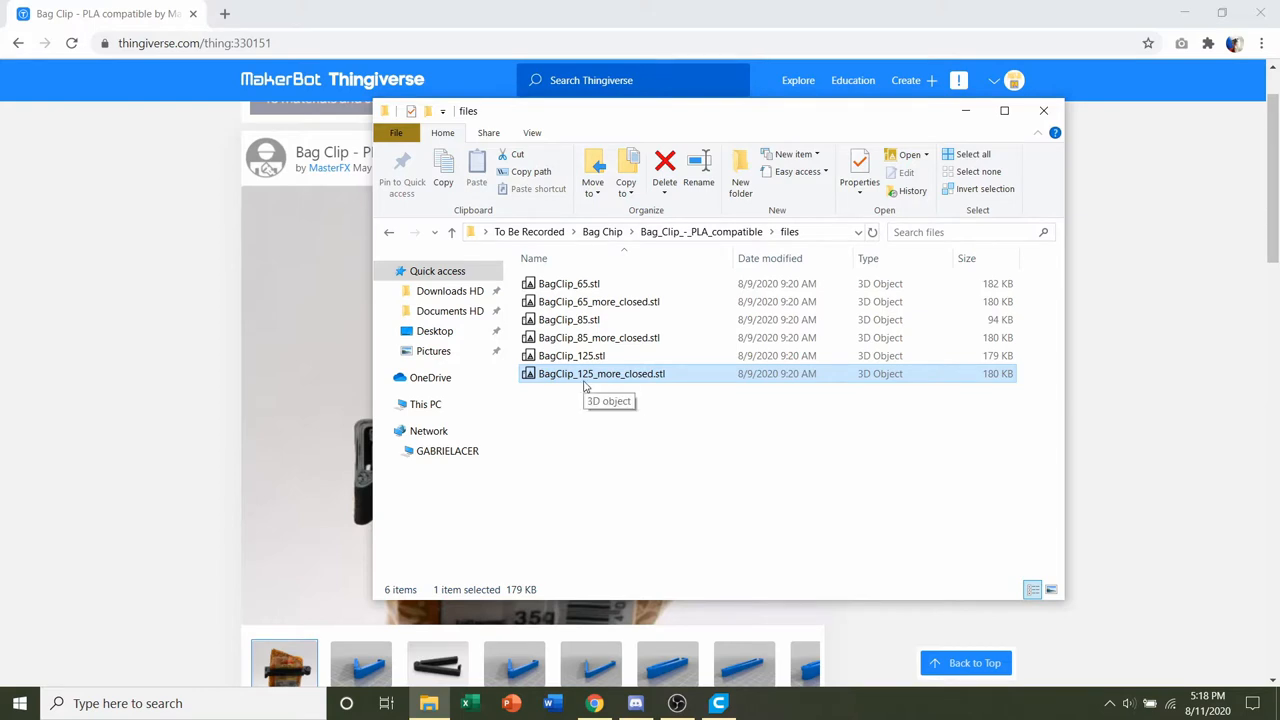
mouse_move(596, 296)
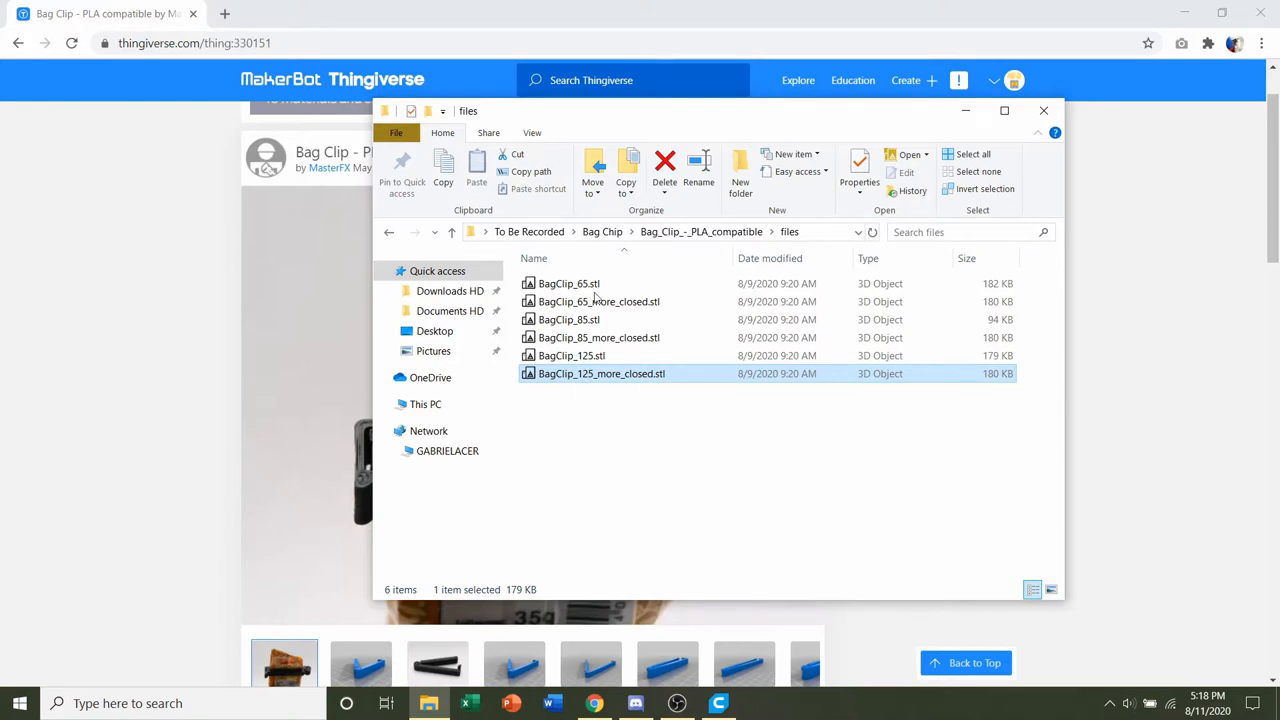
mouse_move(660, 300)
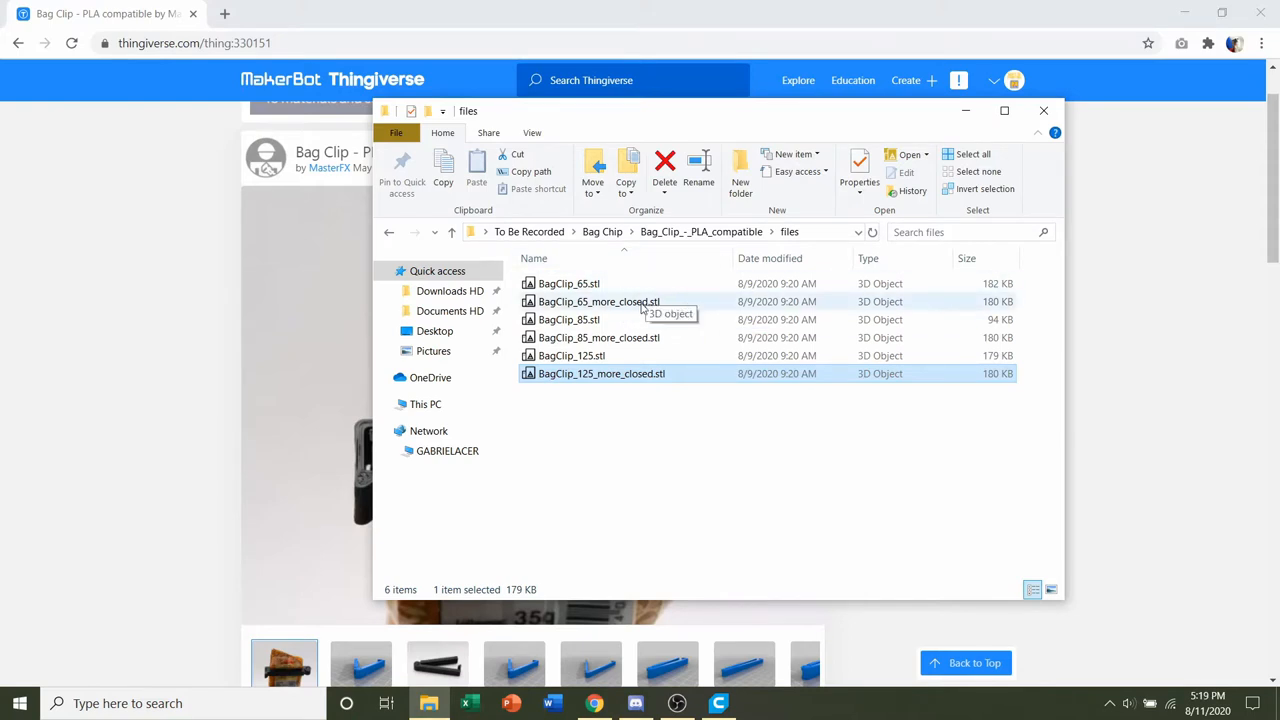
click(600, 300)
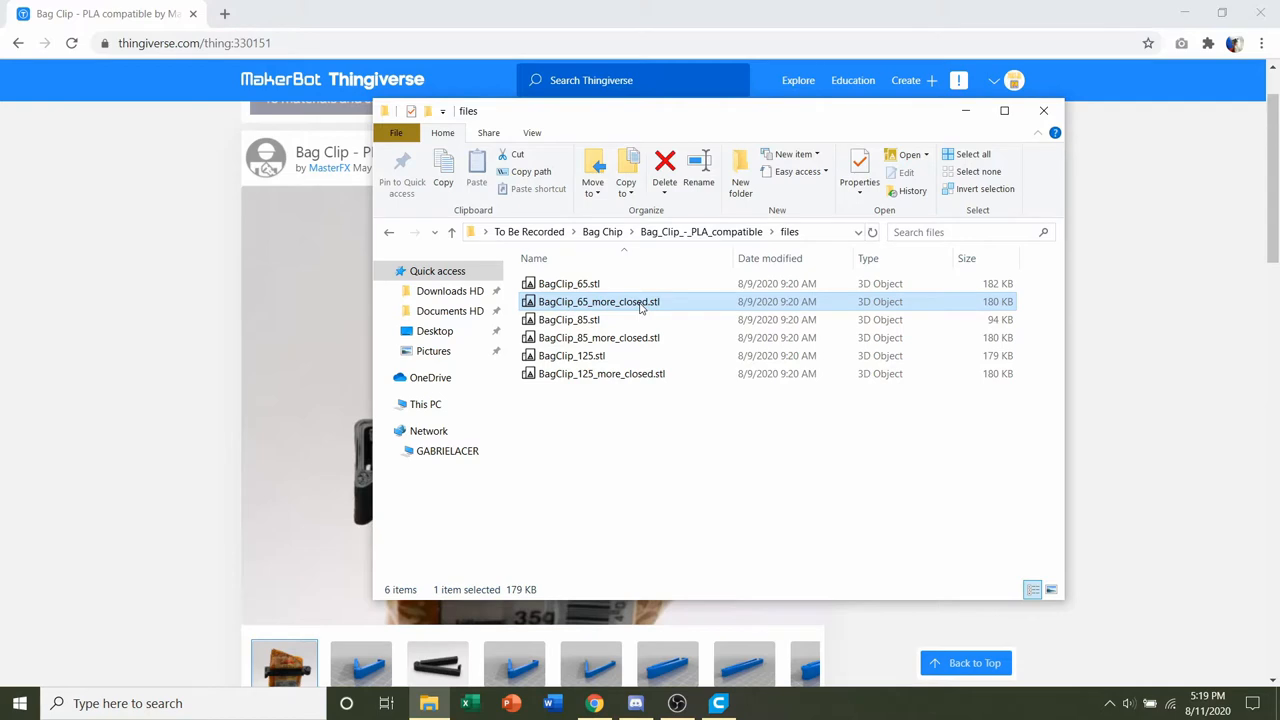
mouse_move(628, 308)
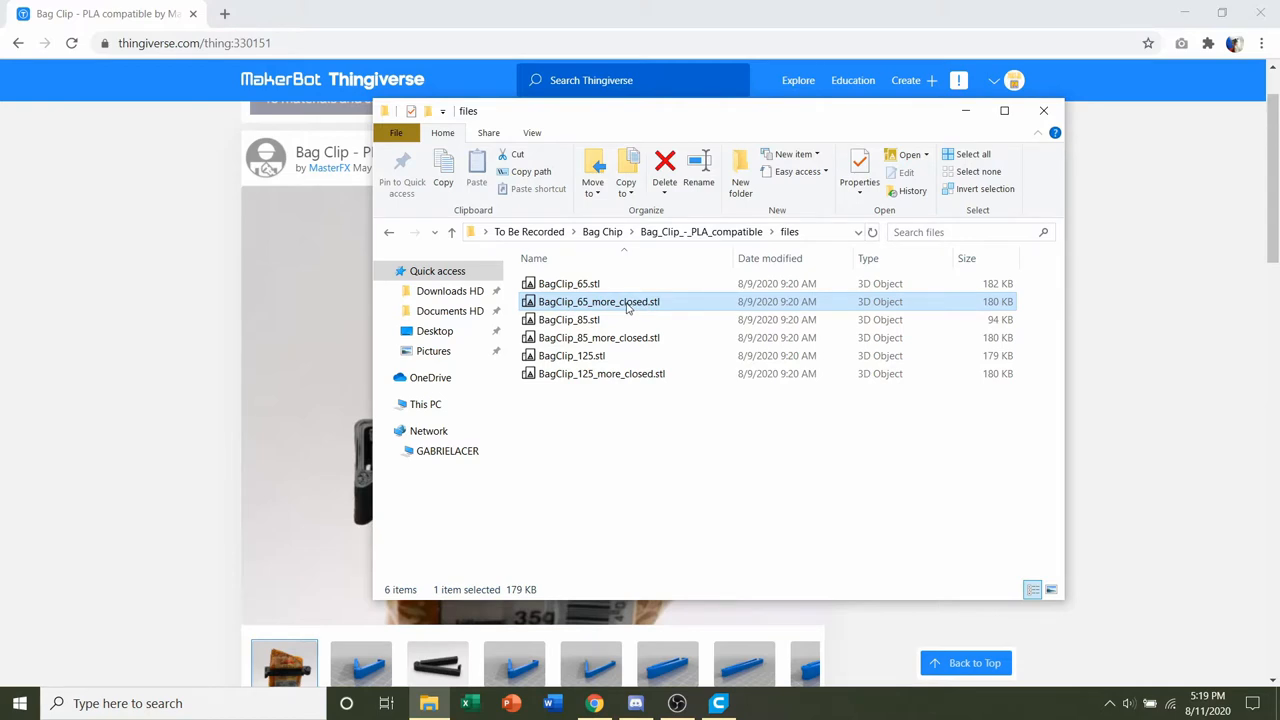
mouse_move(600, 308)
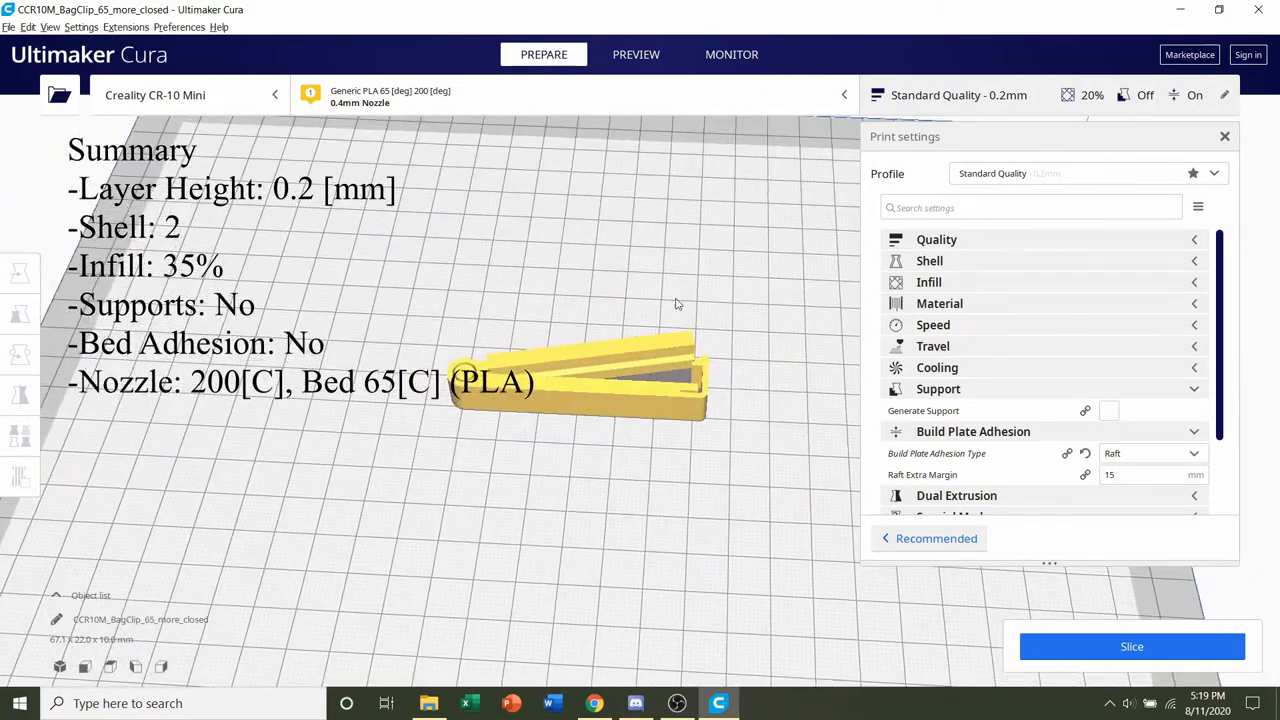
Step: Switch back to the Standard Quality 0.2 mm profile and discard the customized raft adhesion
click(1090, 172)
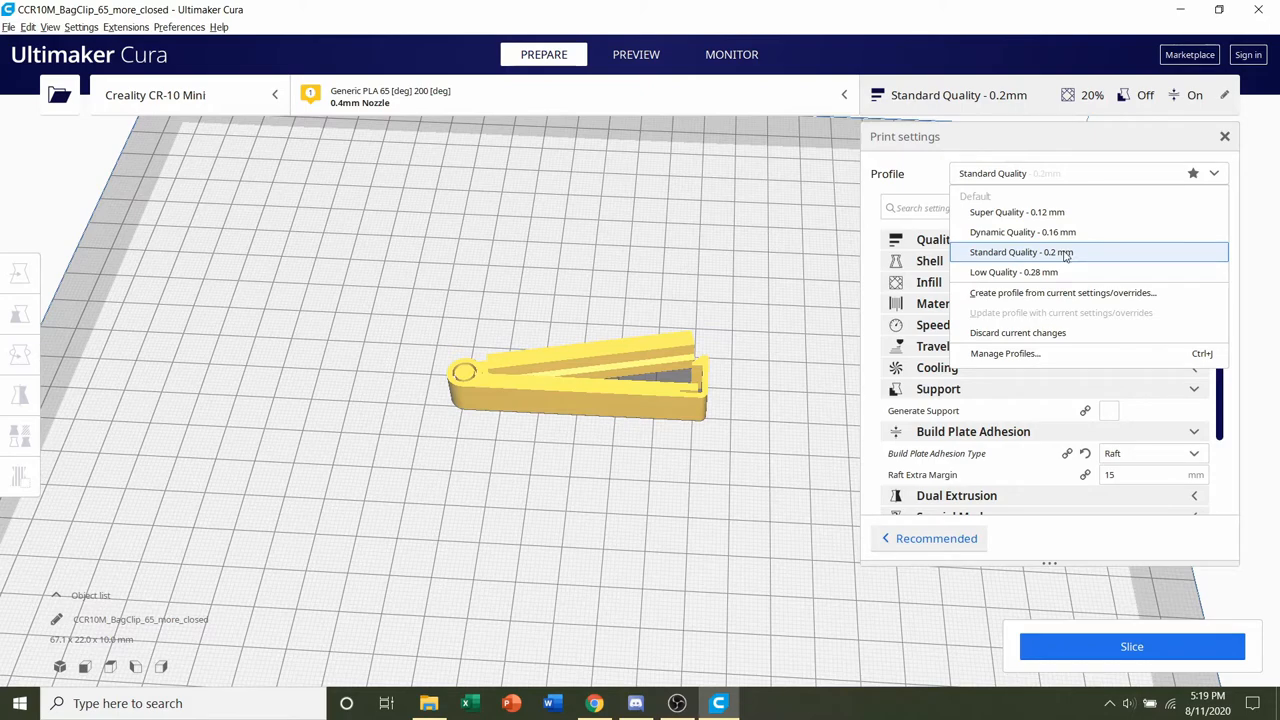
click(1020, 252)
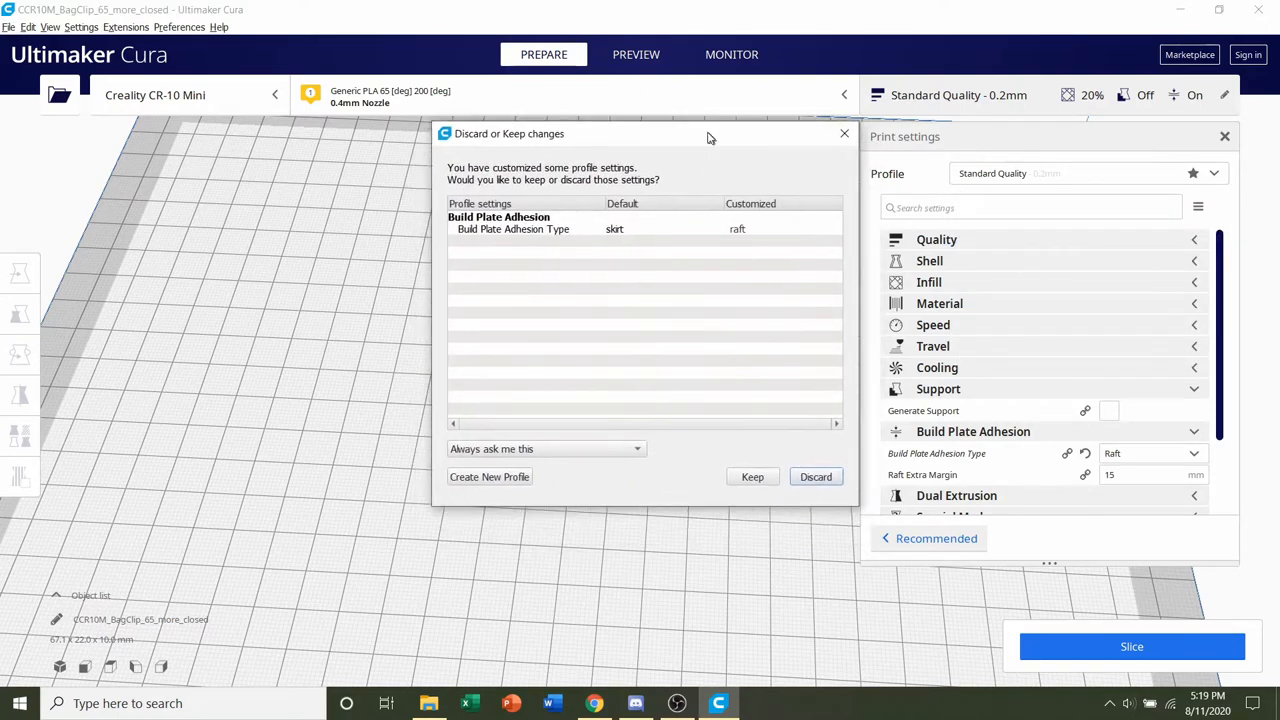
drag(710, 132, 600, 152)
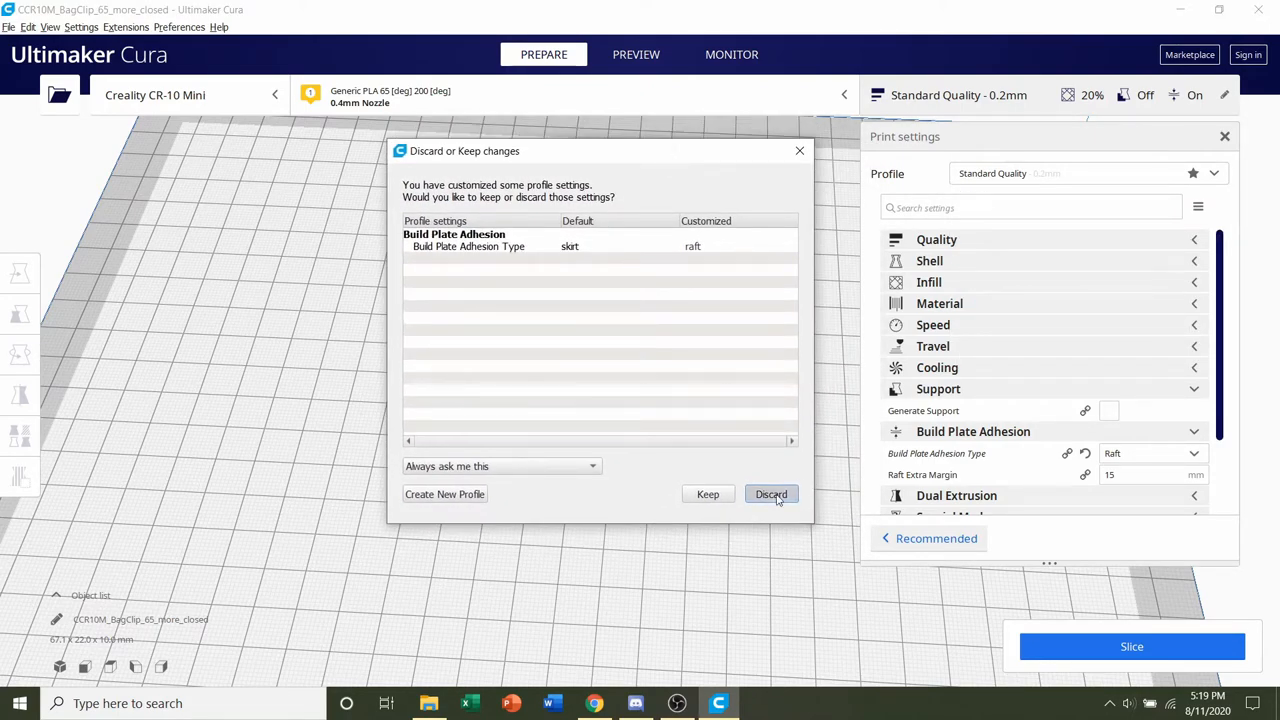
click(770, 494)
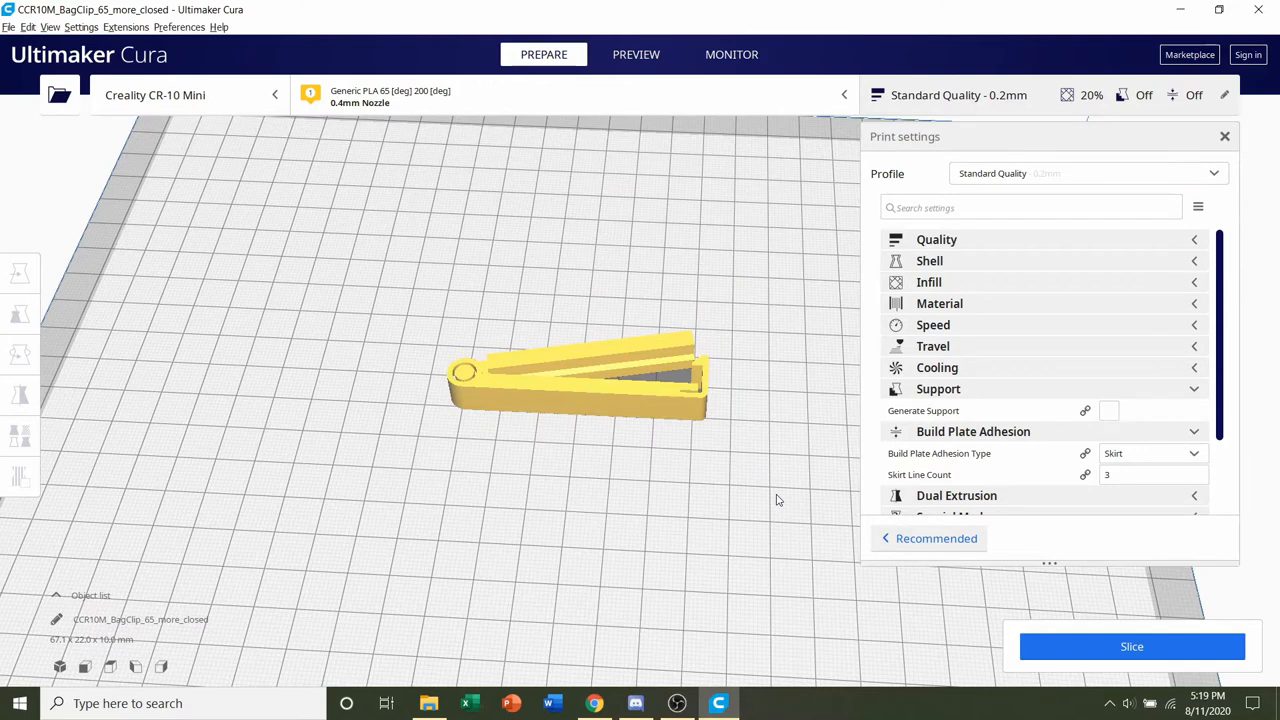
mouse_move(950, 260)
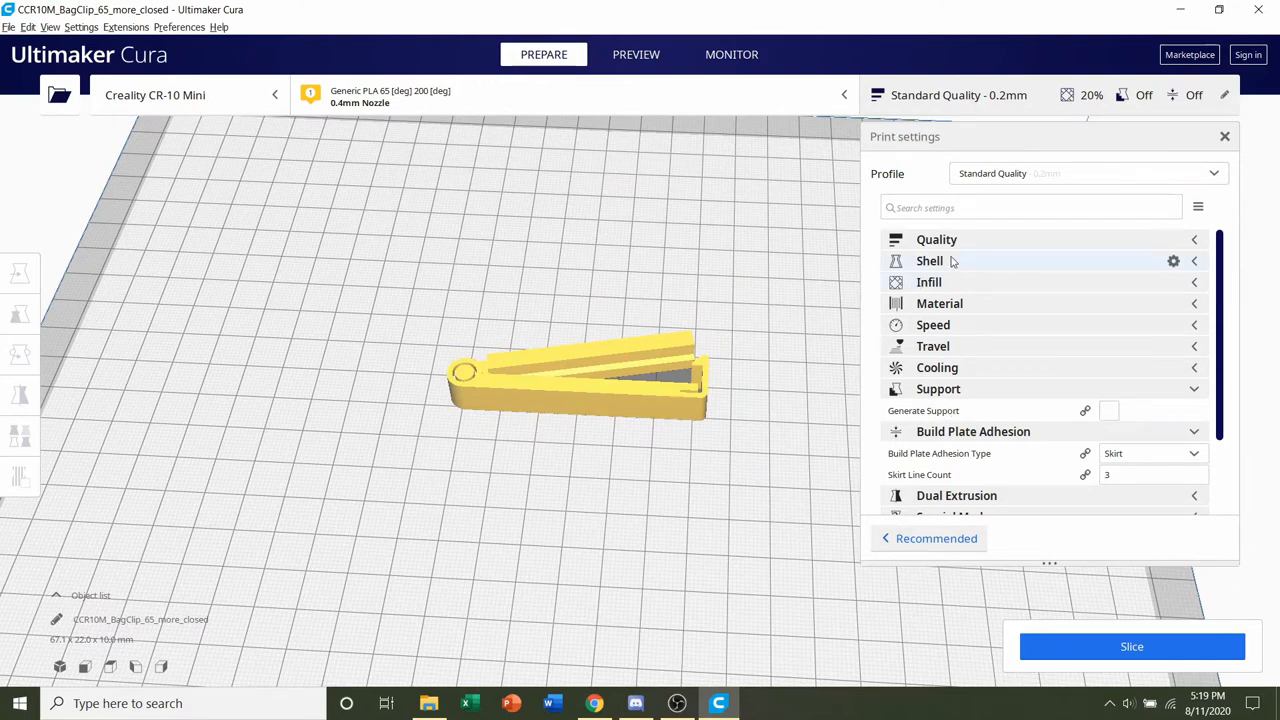
Step: Keep Wall Line Count at 2 and raise Infill Density from 20% to 35%
click(928, 260)
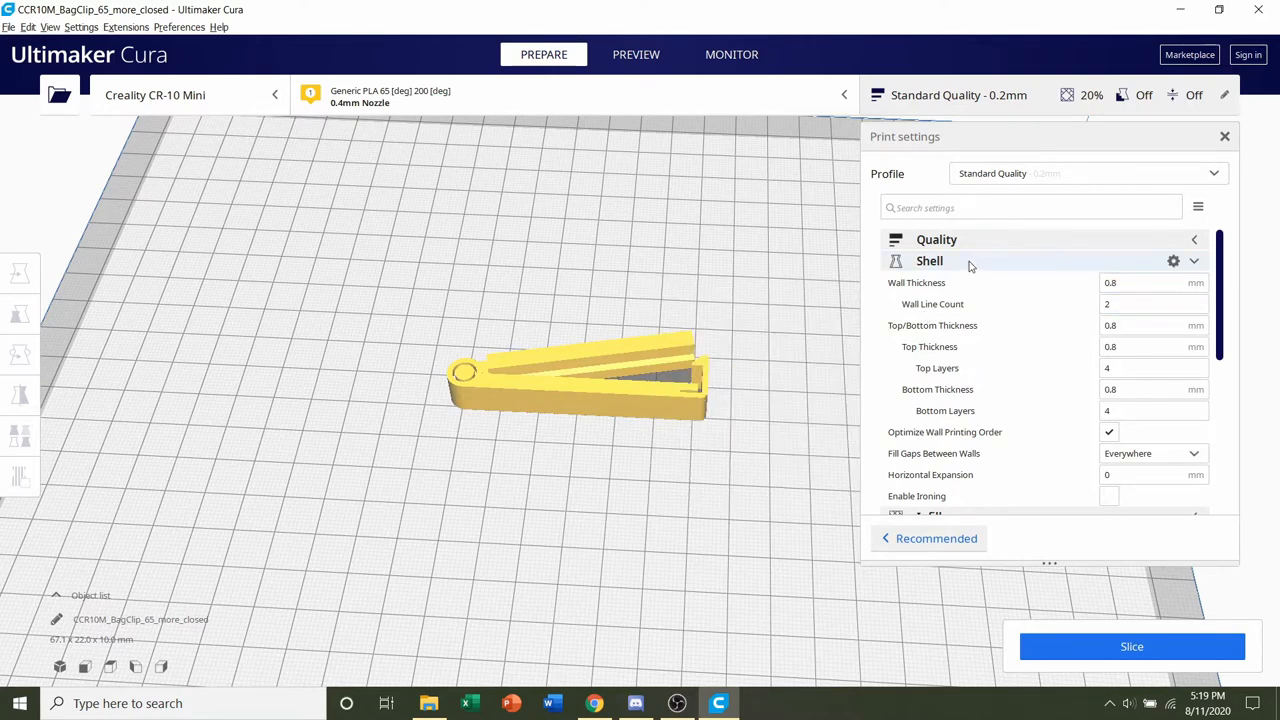
click(928, 260)
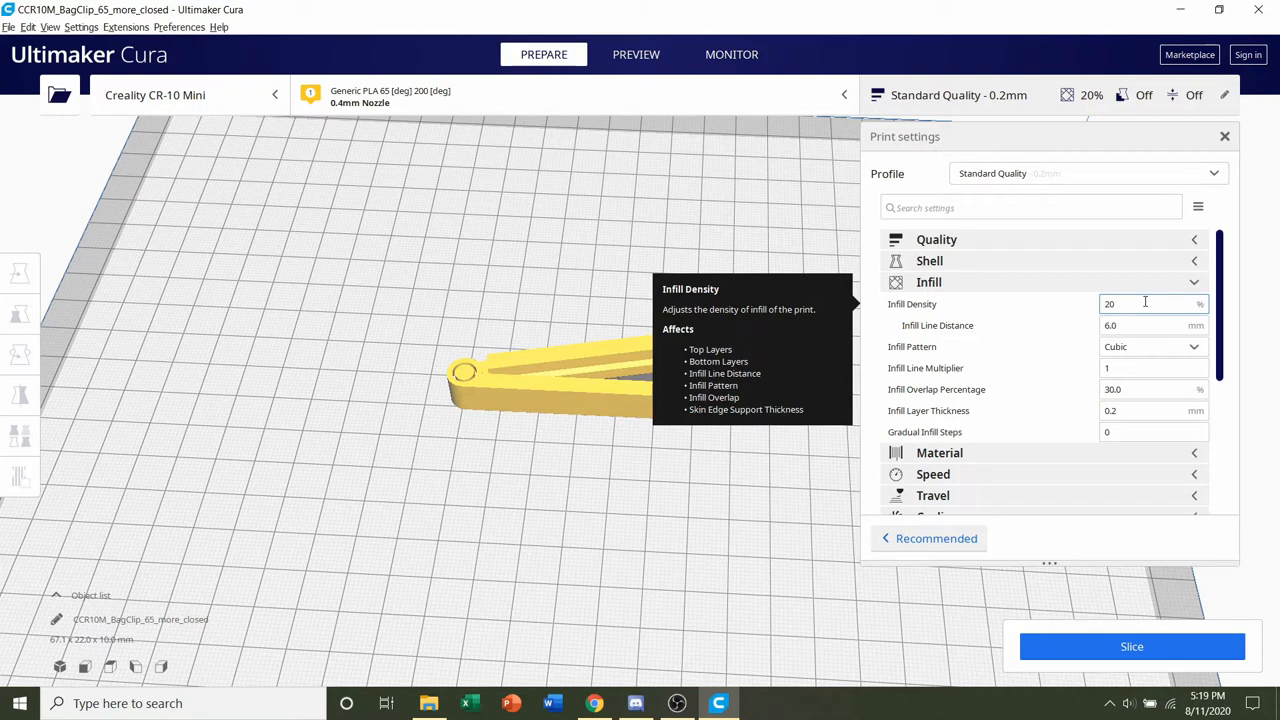
text(35)
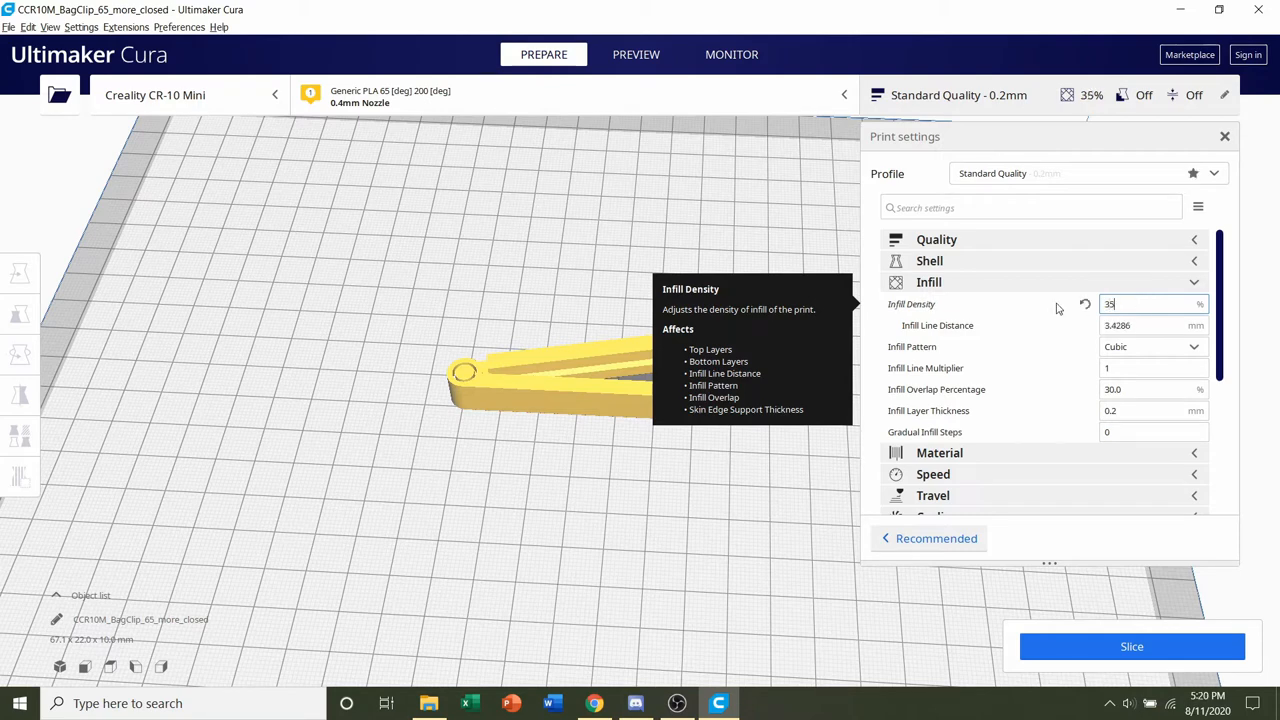
mouse_move(922, 312)
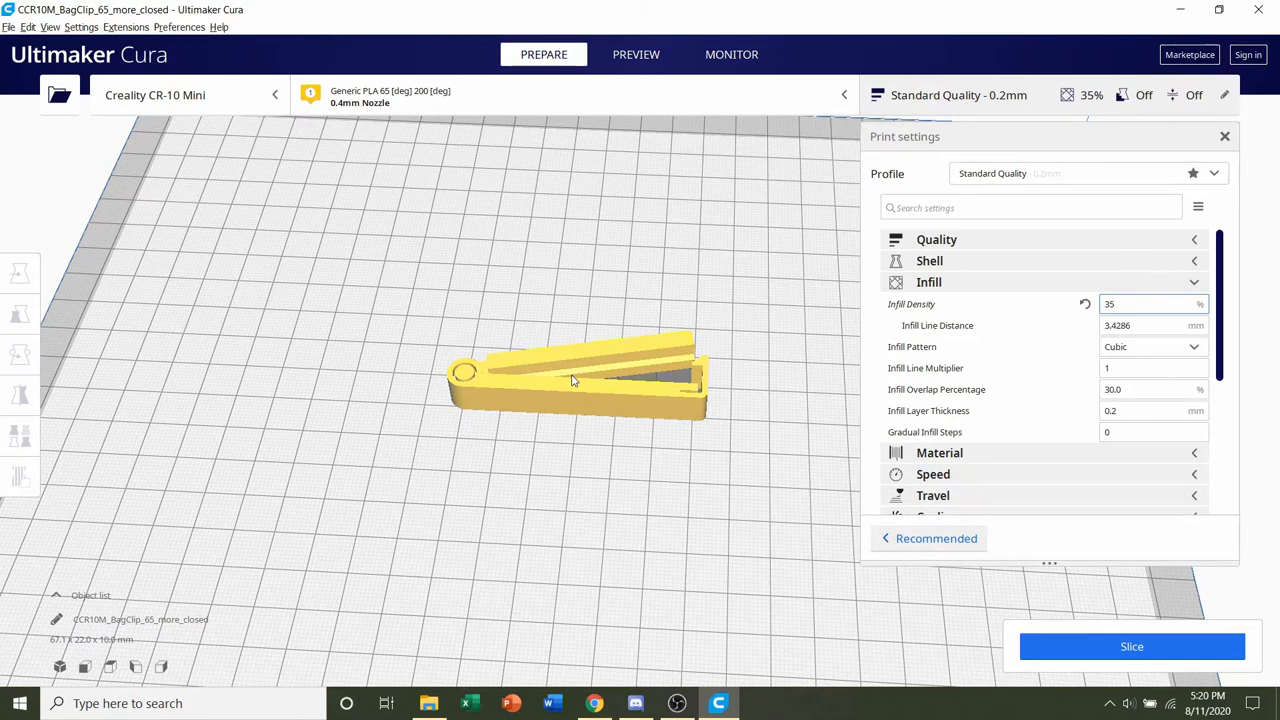
mouse_move(796, 360)
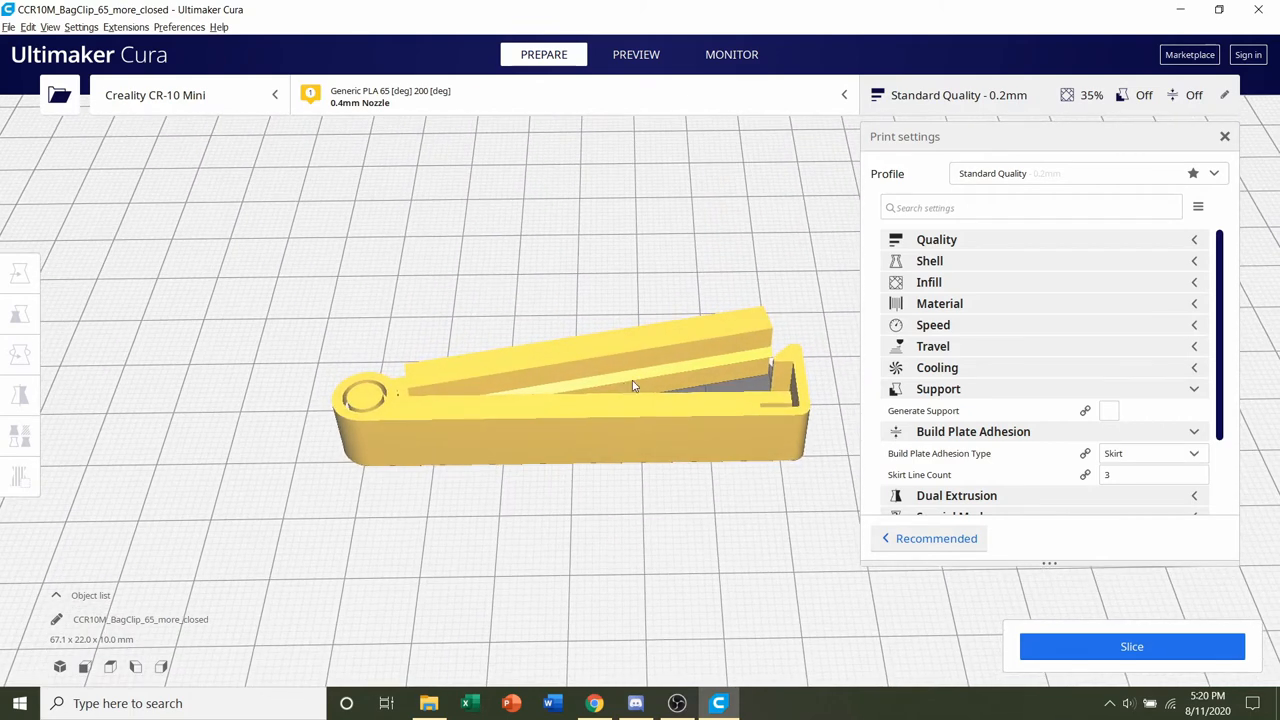
scroll(down, 3)
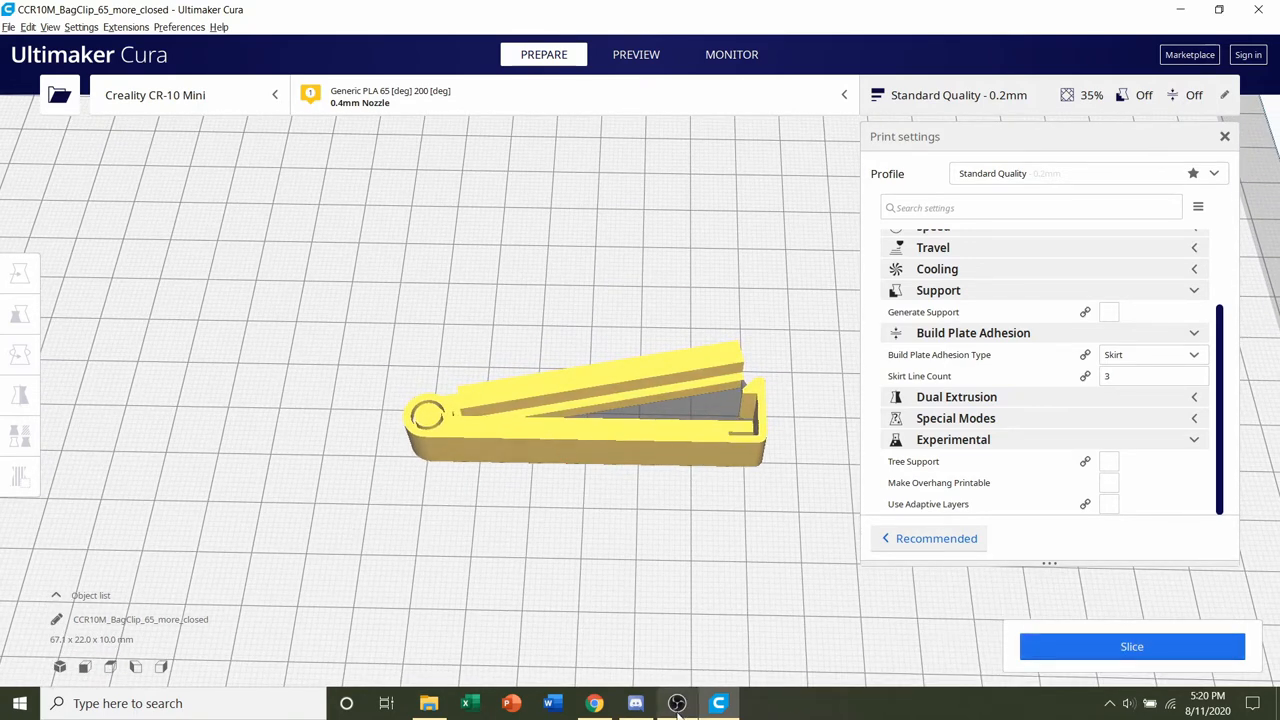
Step: Slice the bag clip for a 48-minute, 5 g estimate and show its layer preview
click(1132, 646)
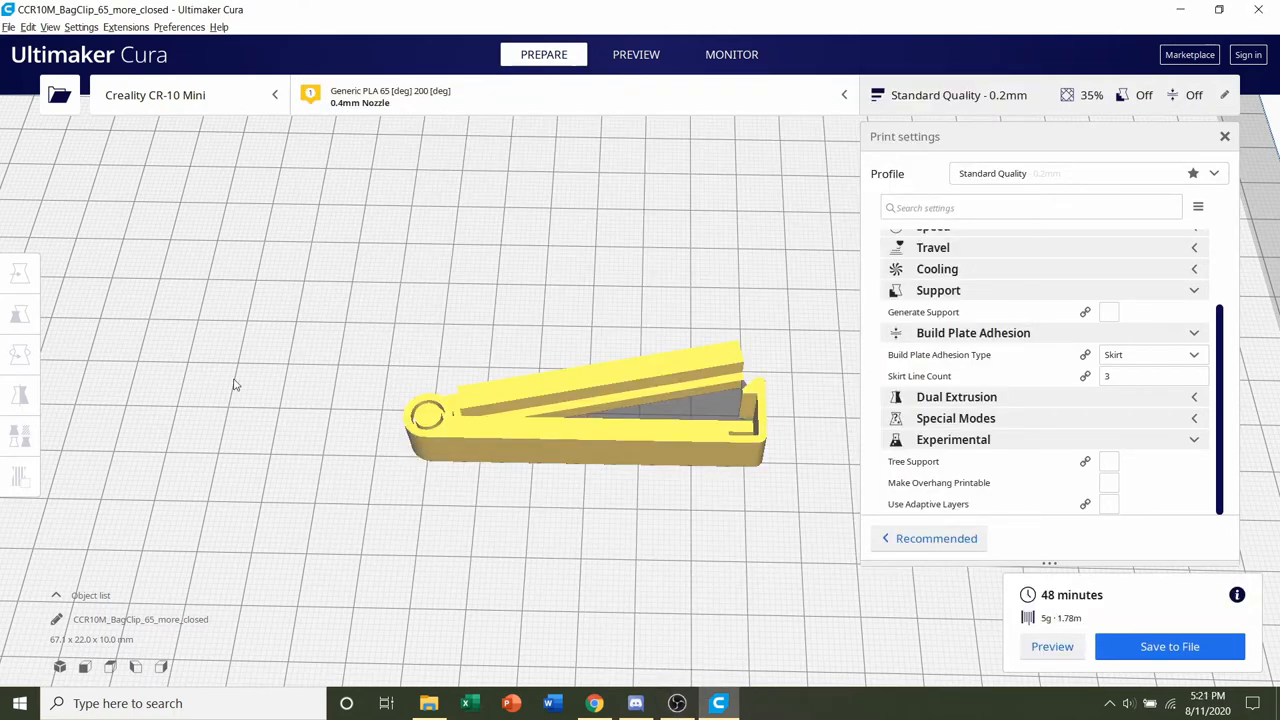
mouse_move(532, 360)
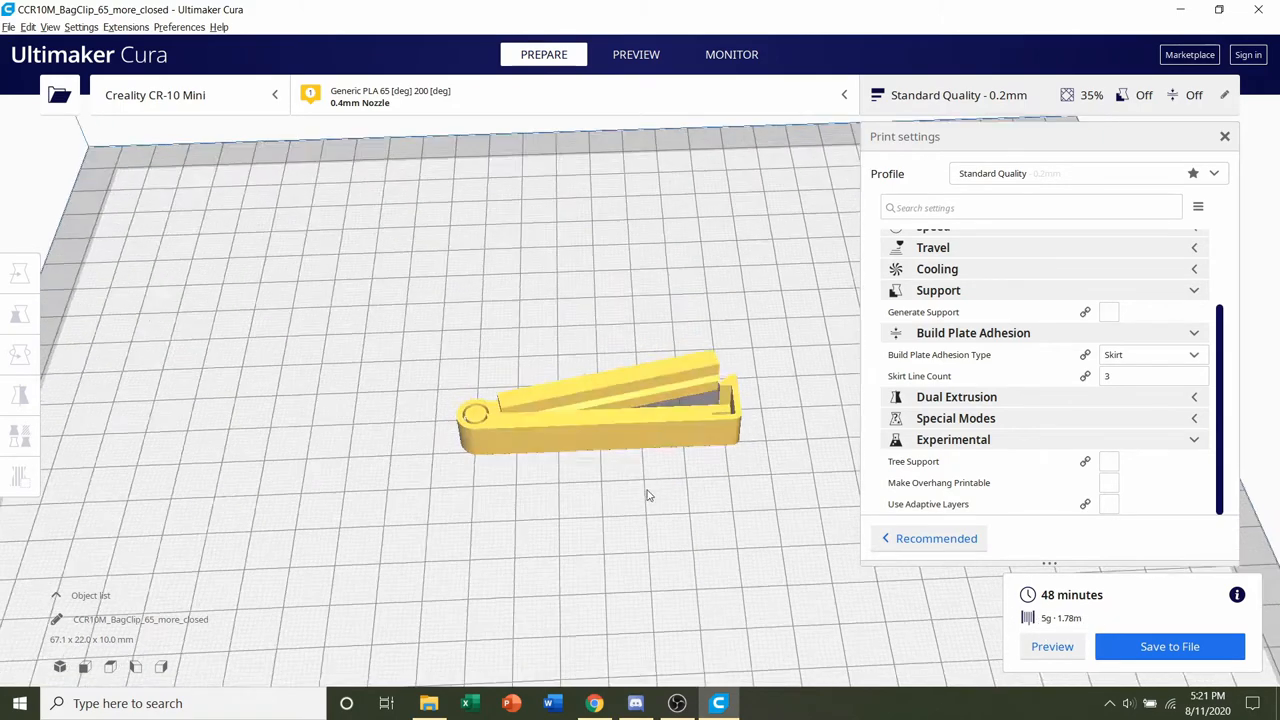
click(636, 54)
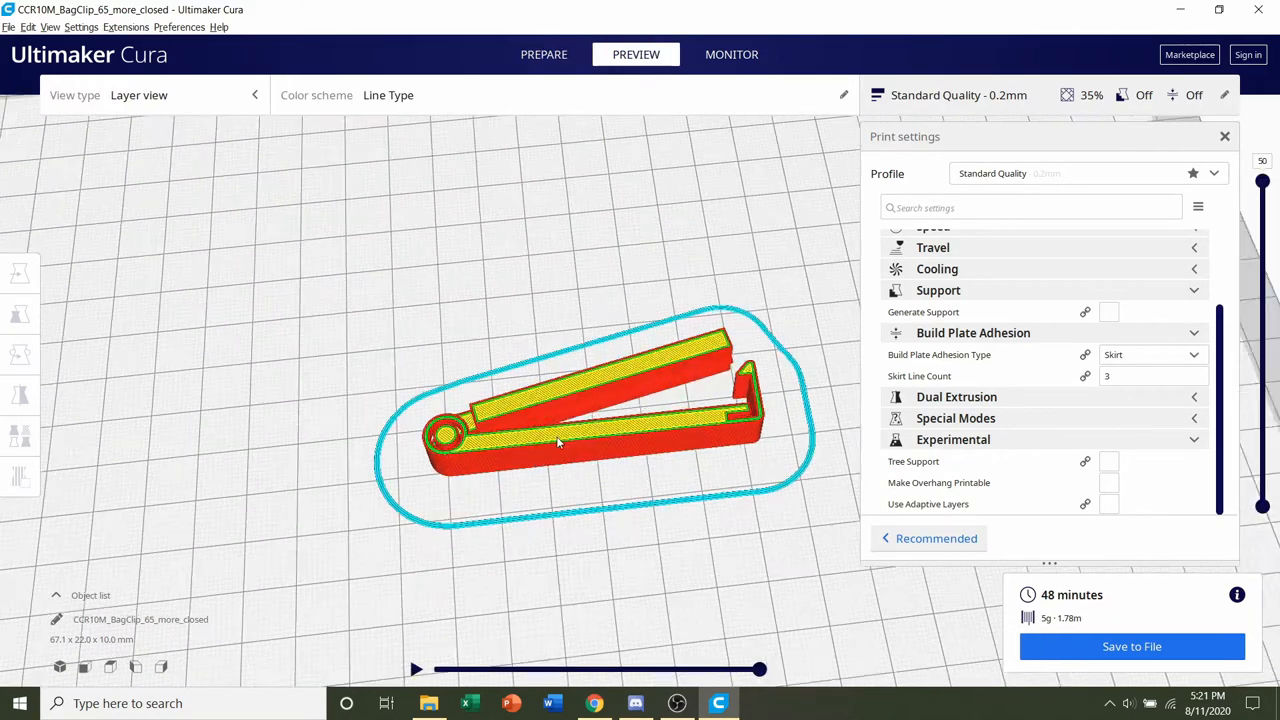